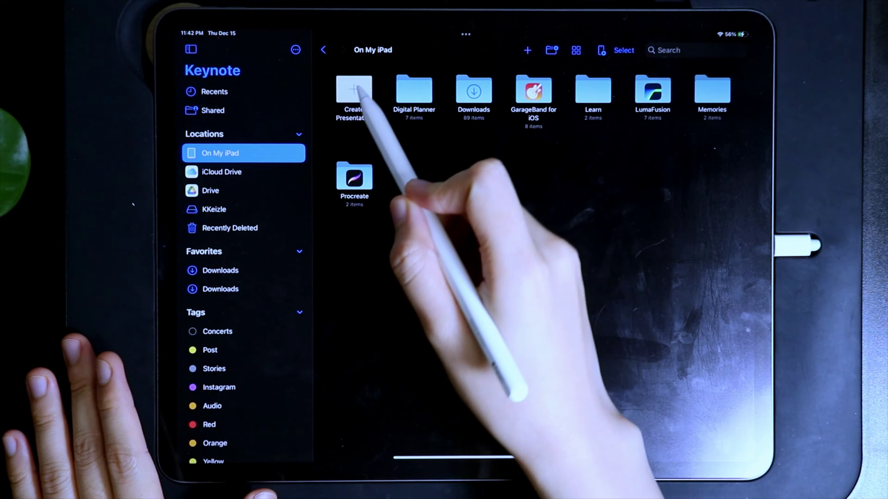
Step: Create a new presentation and scroll through the themes to Basic White
{"action": "left_click", "coordinate": [354, 89]}
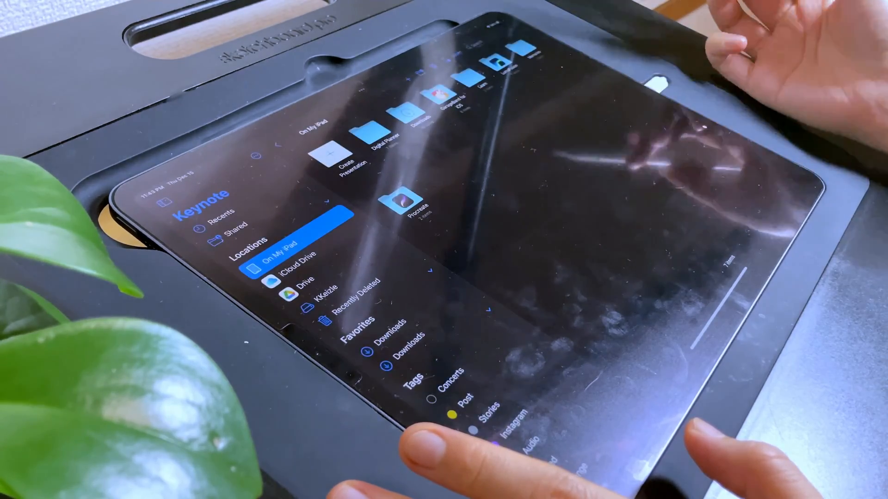
{"action": "left_click", "coordinate": [332, 154]}
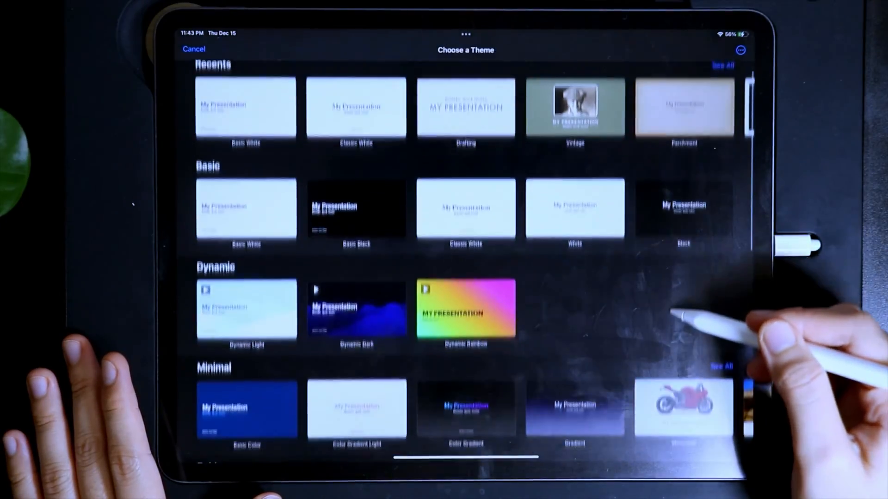
{"action": "scroll", "scroll_direction": "down", "scroll_amount": 3}
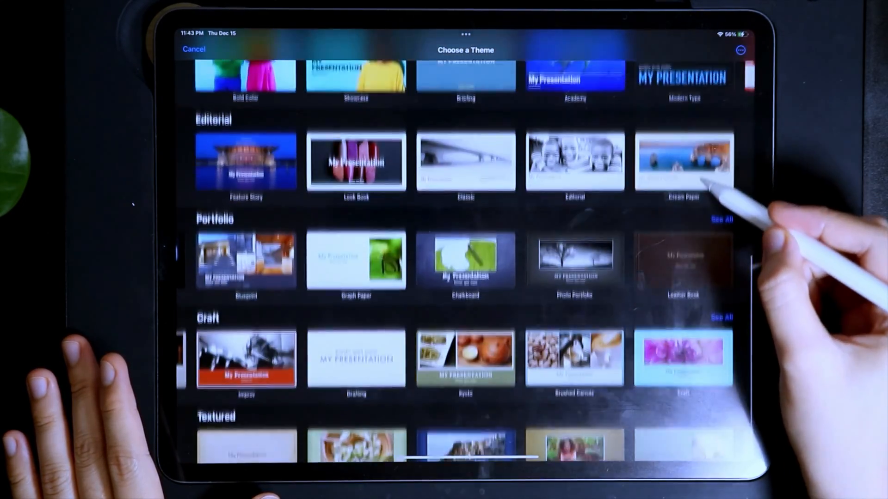
{"action": "scroll", "scroll_direction": "down", "scroll_amount": 3}
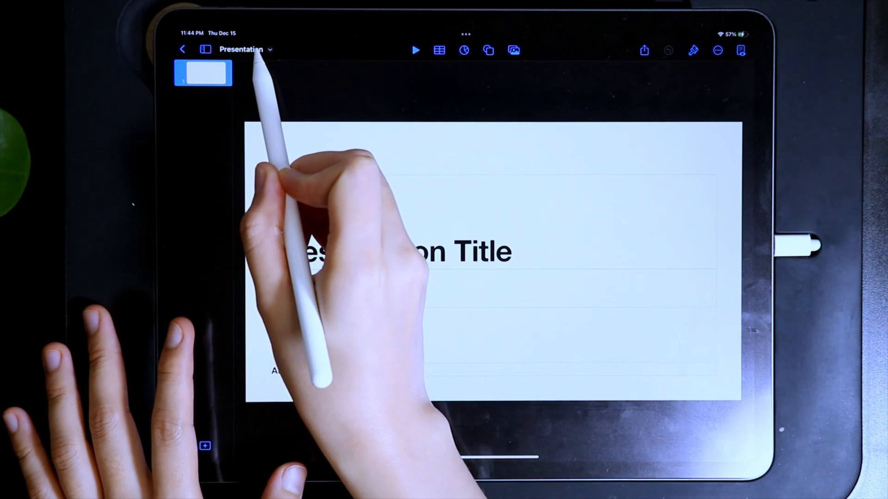
Step: Open Presentation Options from the presentation name to reach Change Theme
{"action": "left_click", "coordinate": [244, 49]}
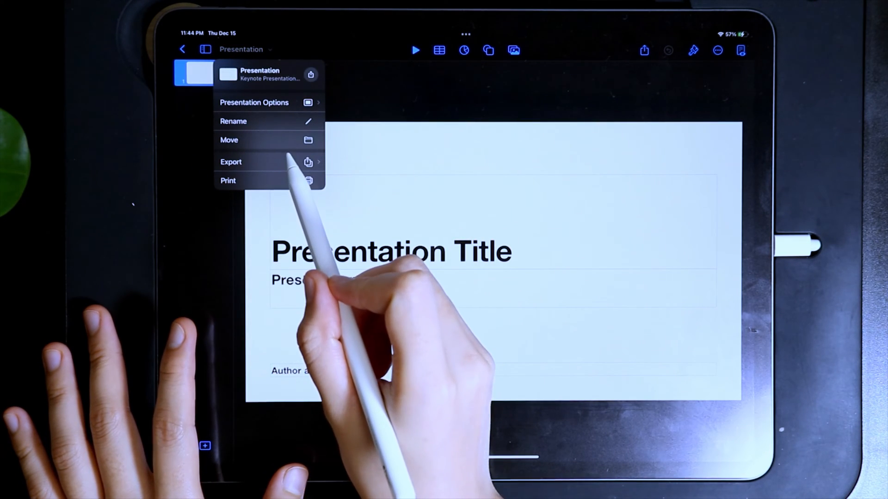
{"action": "left_click", "coordinate": [233, 120]}
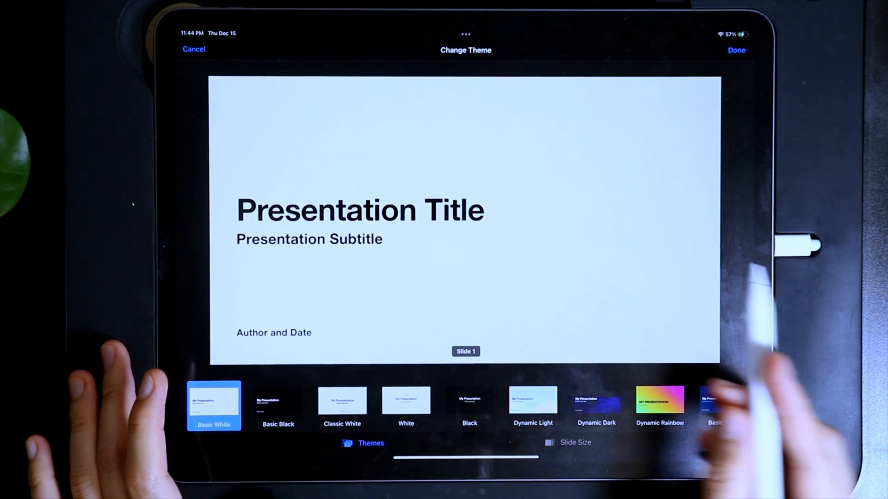
Step: Switch the slide size to Custom and confirm with Done
{"action": "left_click", "coordinate": [570, 443]}
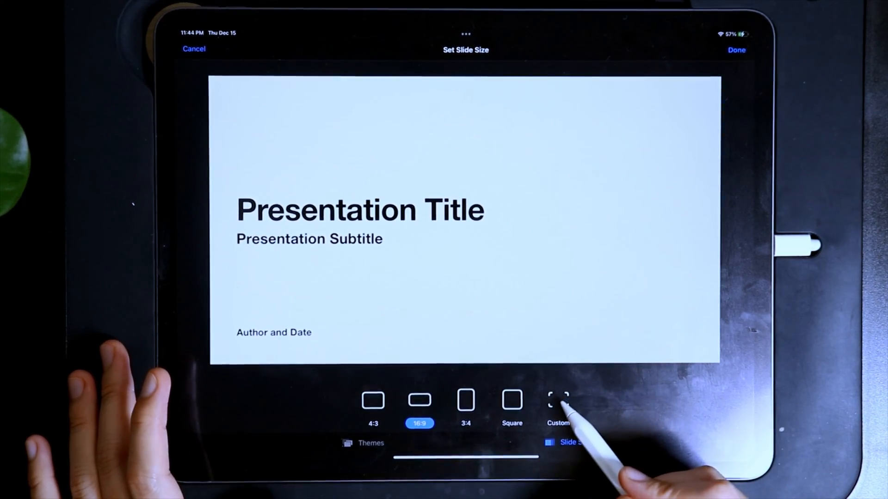
{"action": "left_click", "coordinate": [556, 402]}
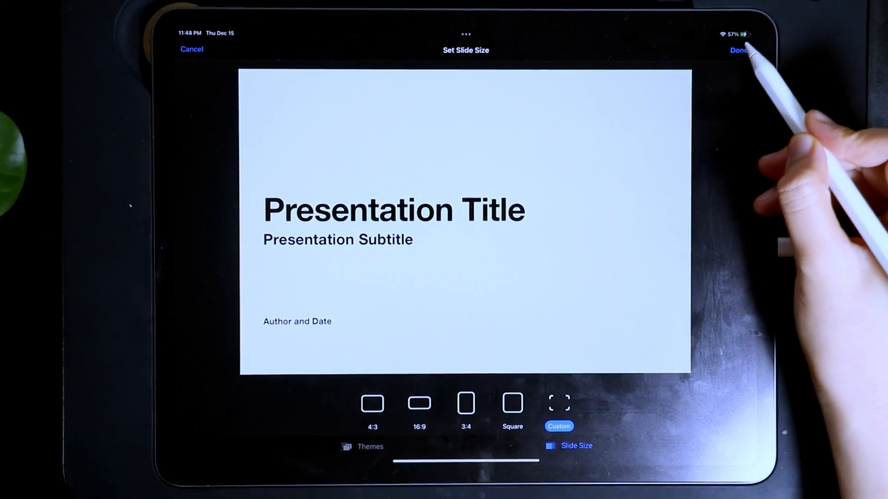
{"action": "left_click", "coordinate": [740, 49]}
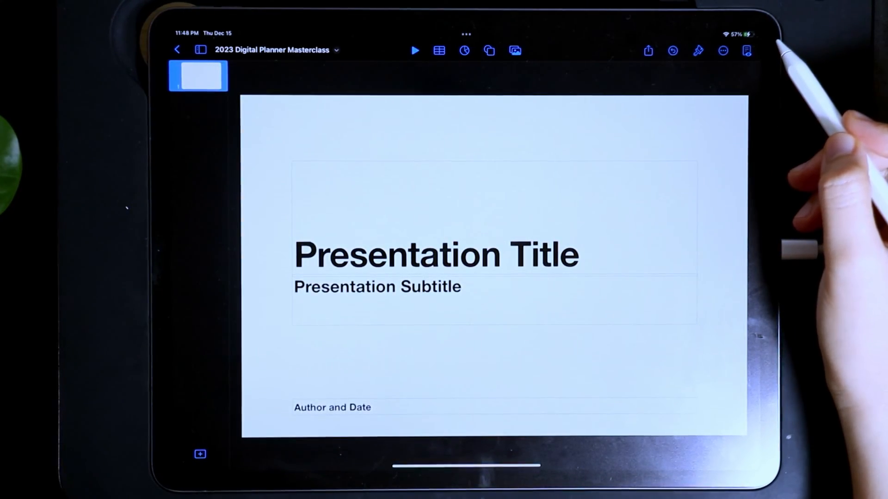